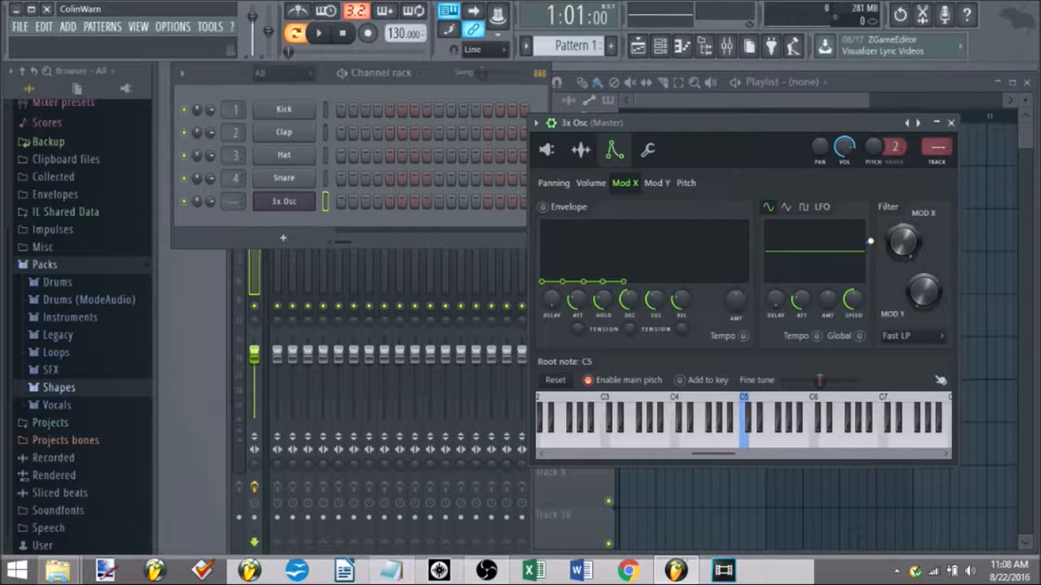
Step: Browse the Mod X filter type list and close it unchanged
drag(902, 242, 906, 239)
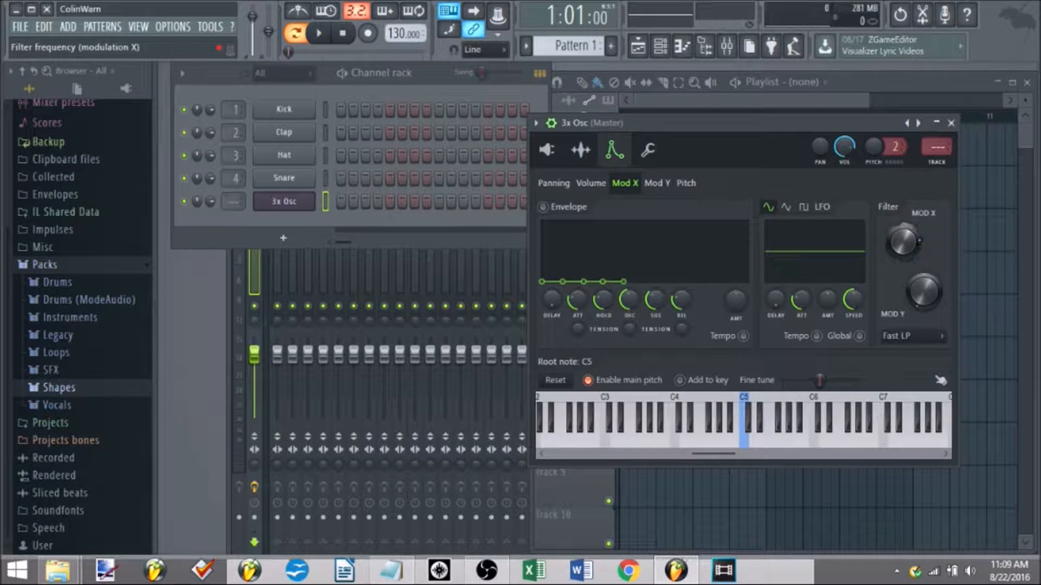
click(912, 336)
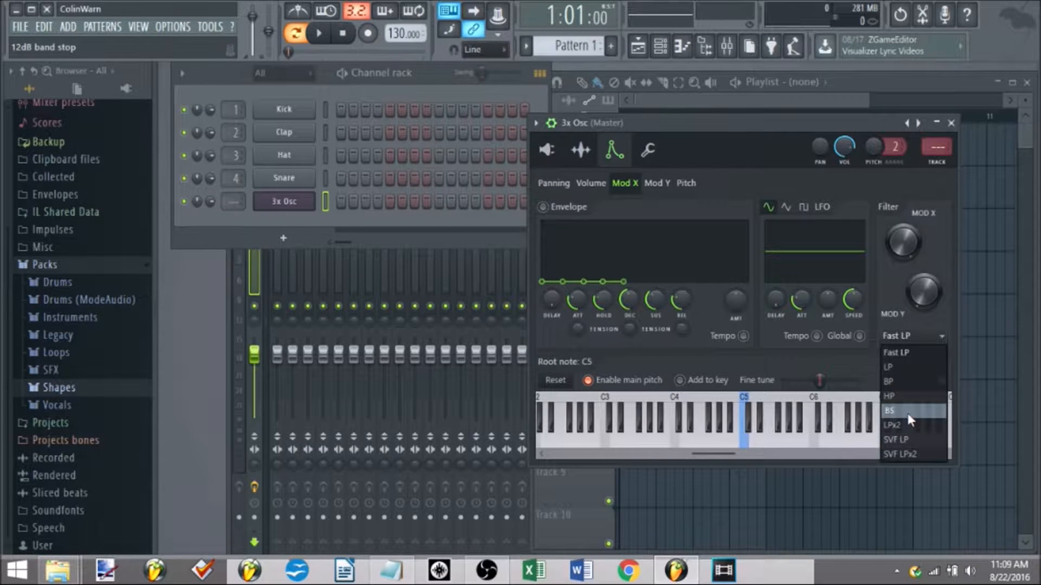
click(889, 410)
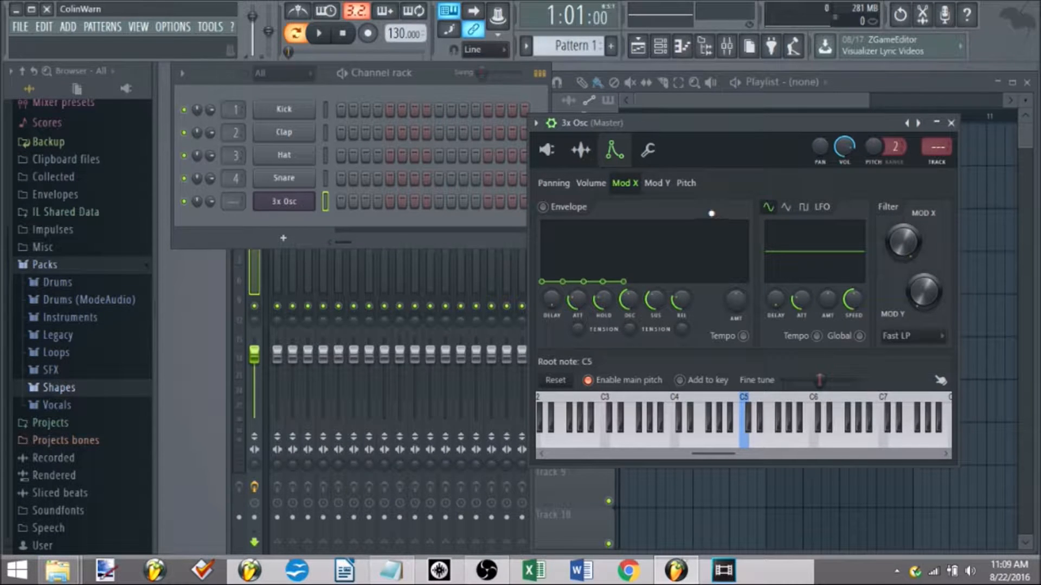
Step: Preview a note, try the HP filter, then switch the filter type to LP
drag(903, 243, 922, 247)
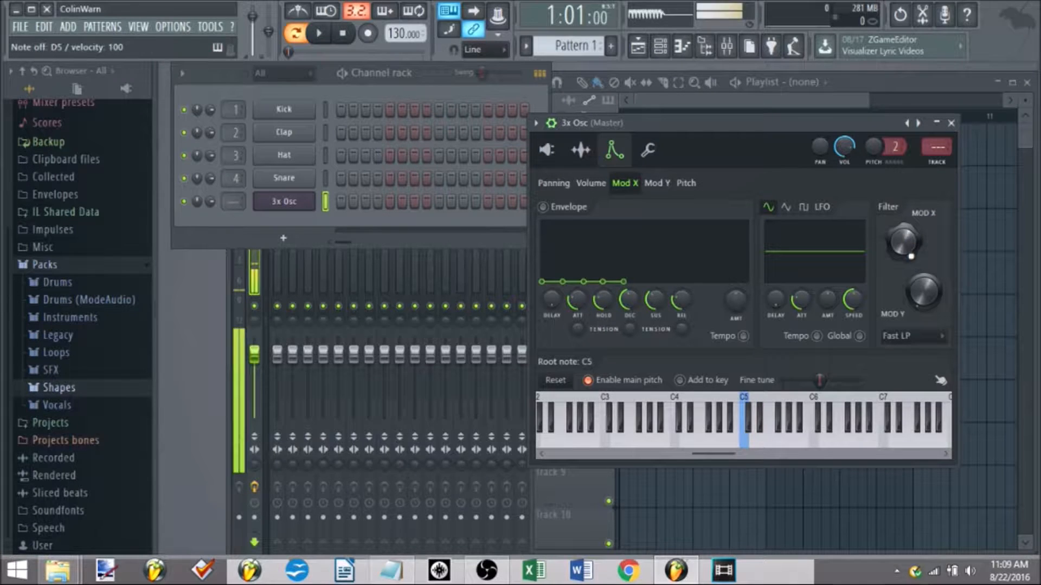
click(753, 428)
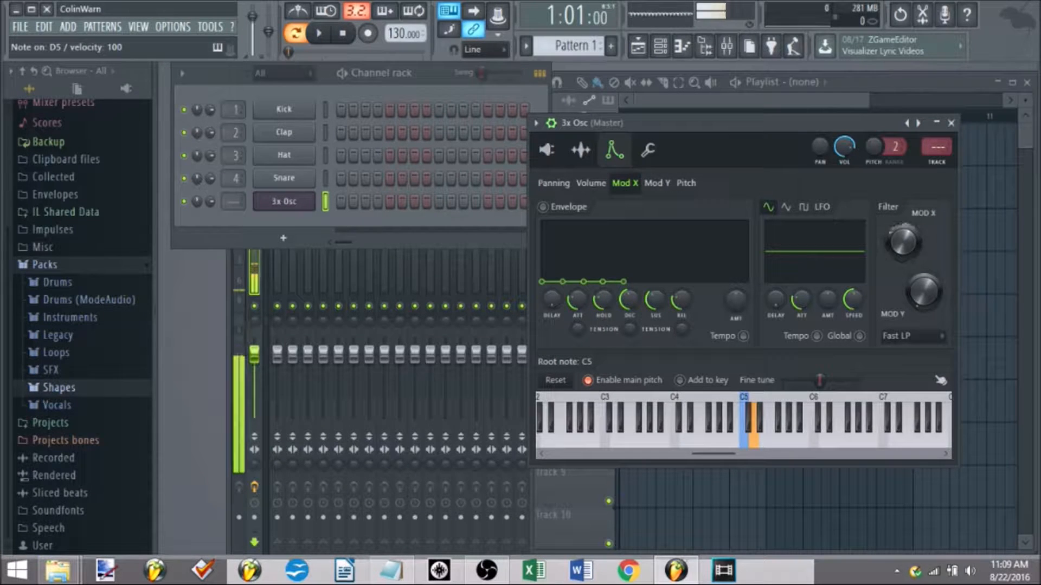
click(913, 336)
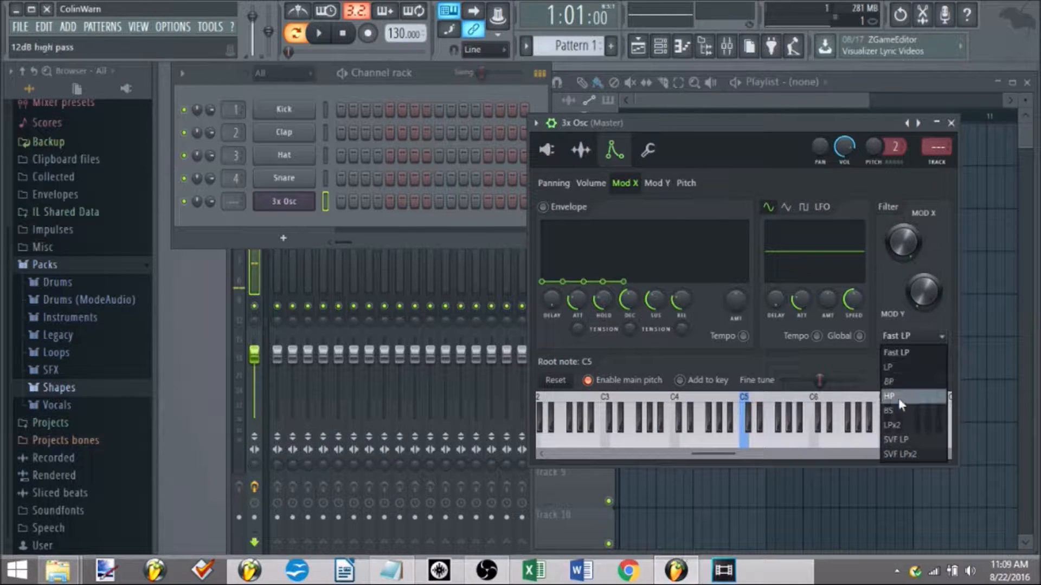
click(889, 397)
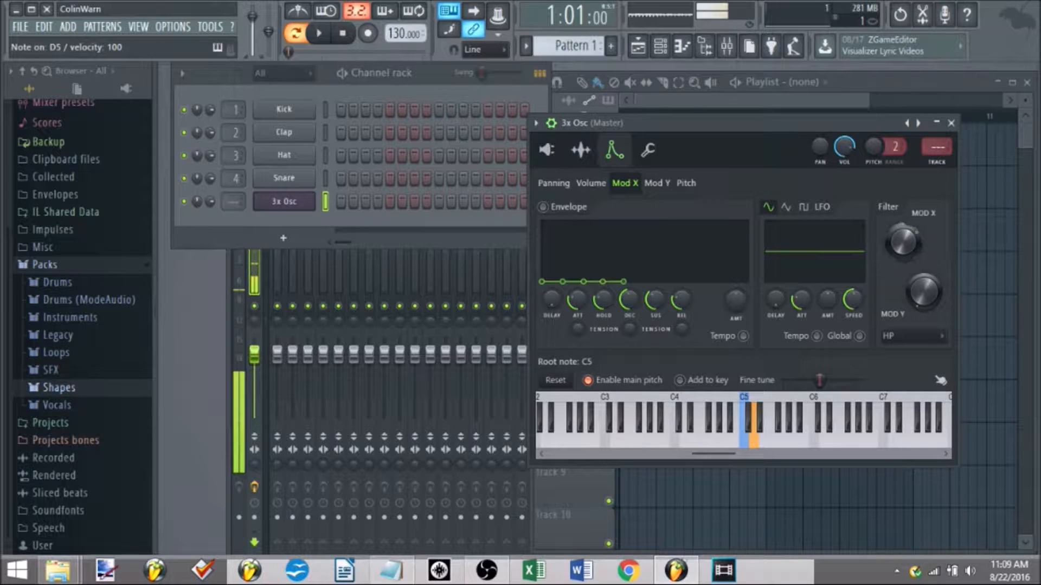
click(912, 336)
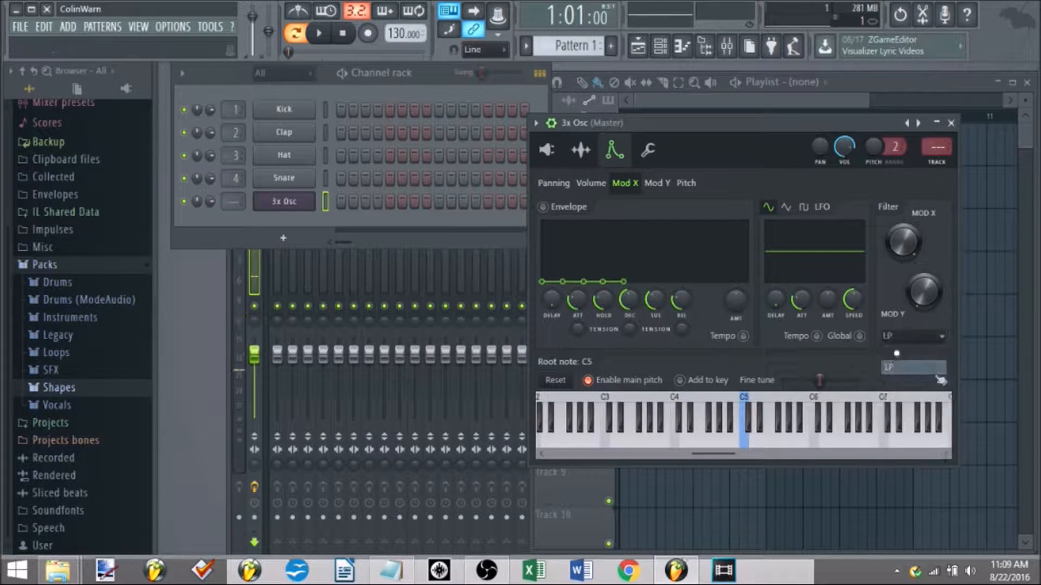
click(753, 429)
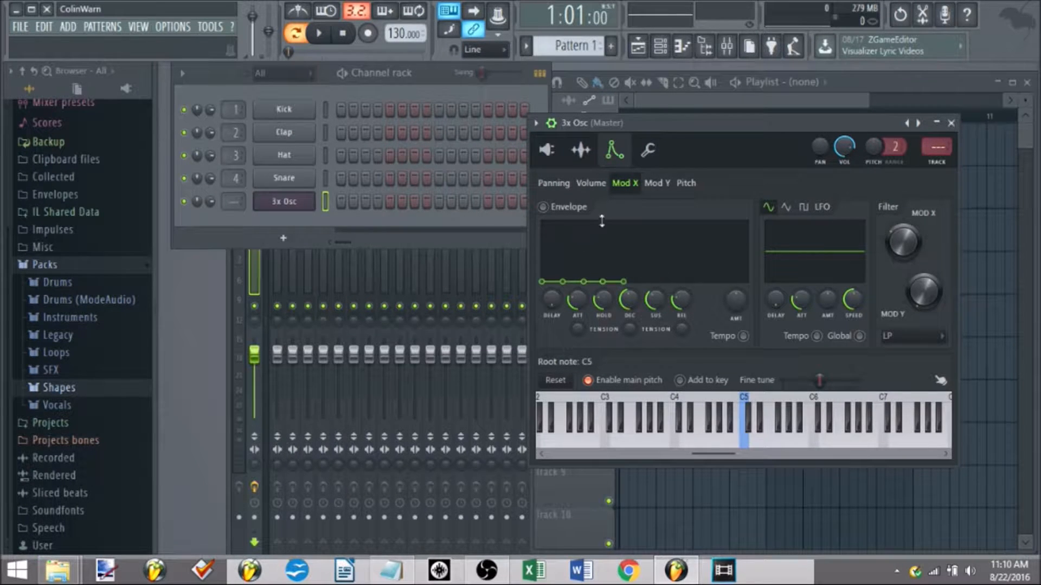
Step: Turn up the Mod X filter envelope amount, then view the Volume envelope target
drag(902, 242, 903, 239)
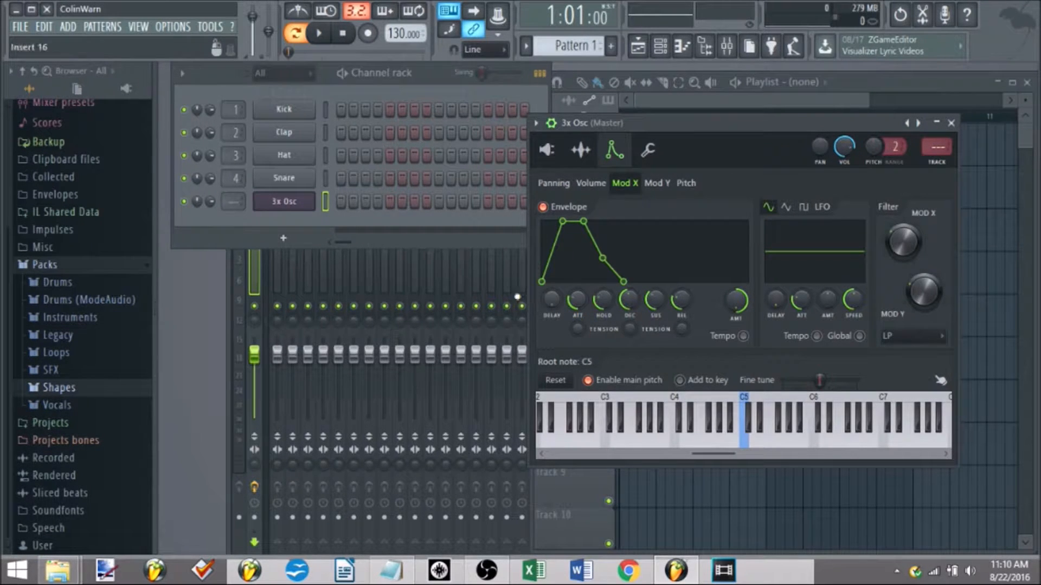
click(589, 182)
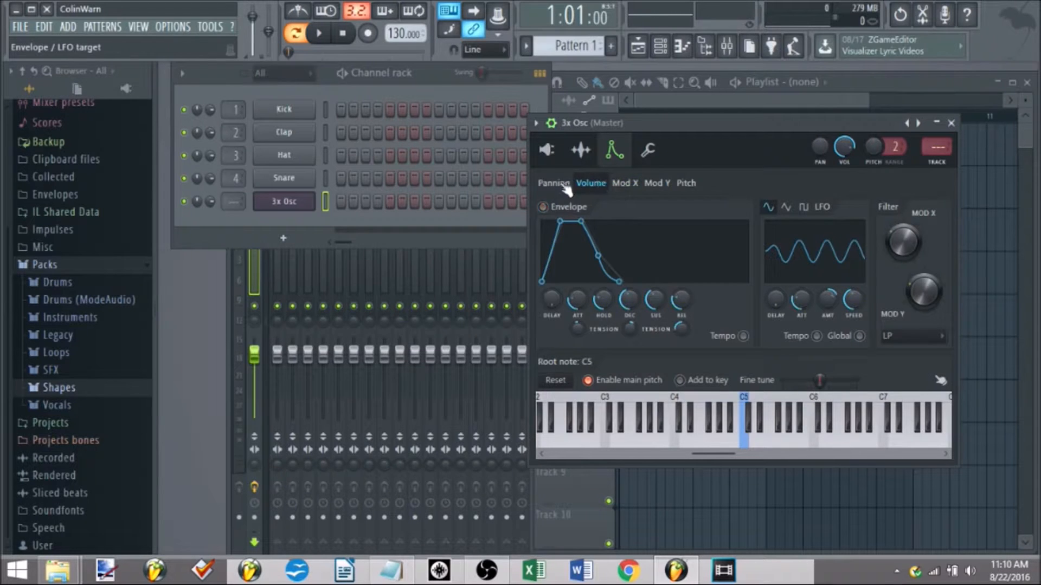
Step: Back on Mod X, shape a pluck envelope with instant attack, quick decay, no sustain
click(623, 184)
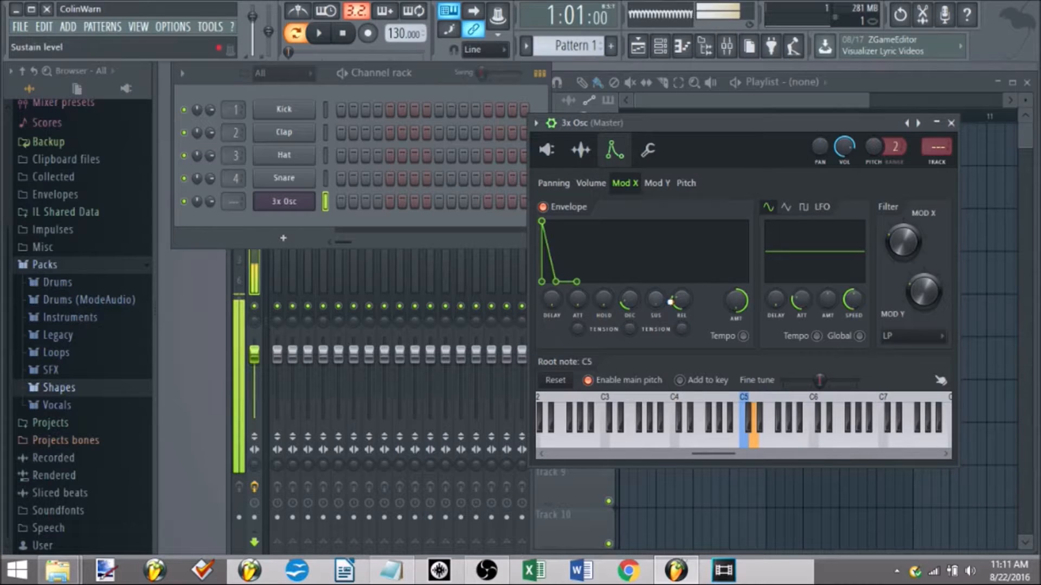
click(781, 425)
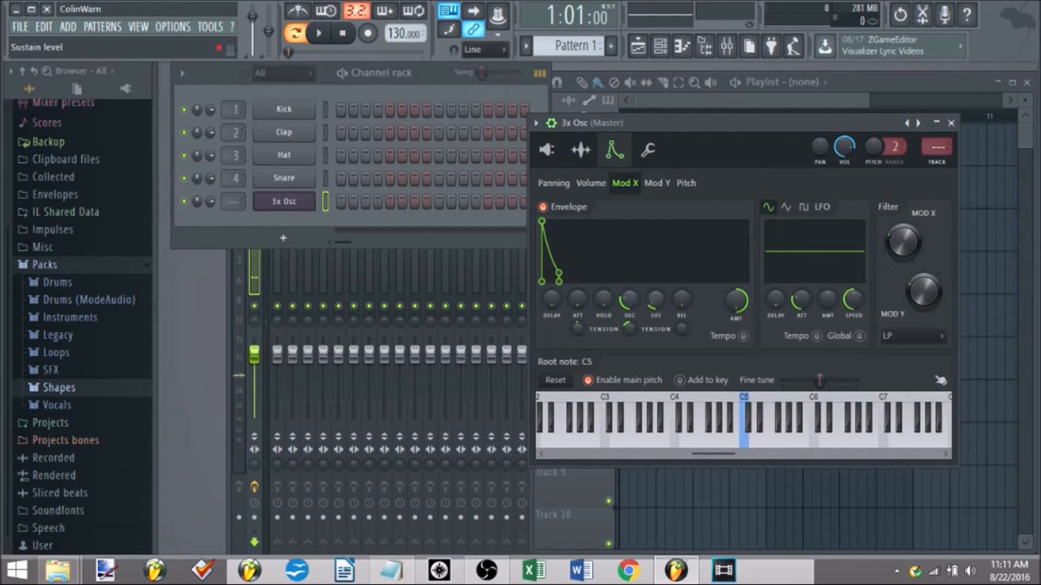
Step: Raise the LFO amount, preview a note, and increase the LFO speed
click(753, 425)
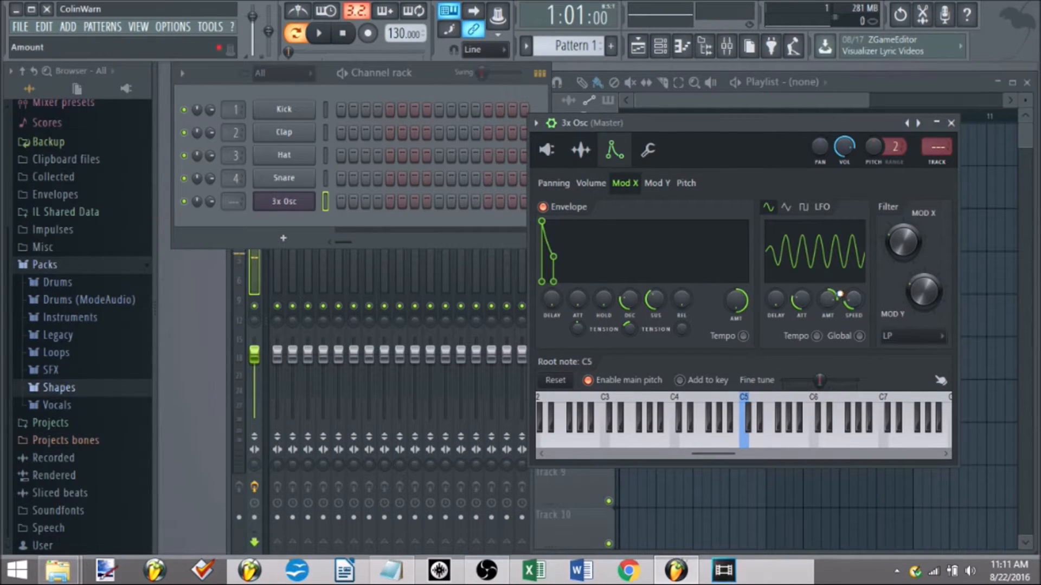
click(754, 428)
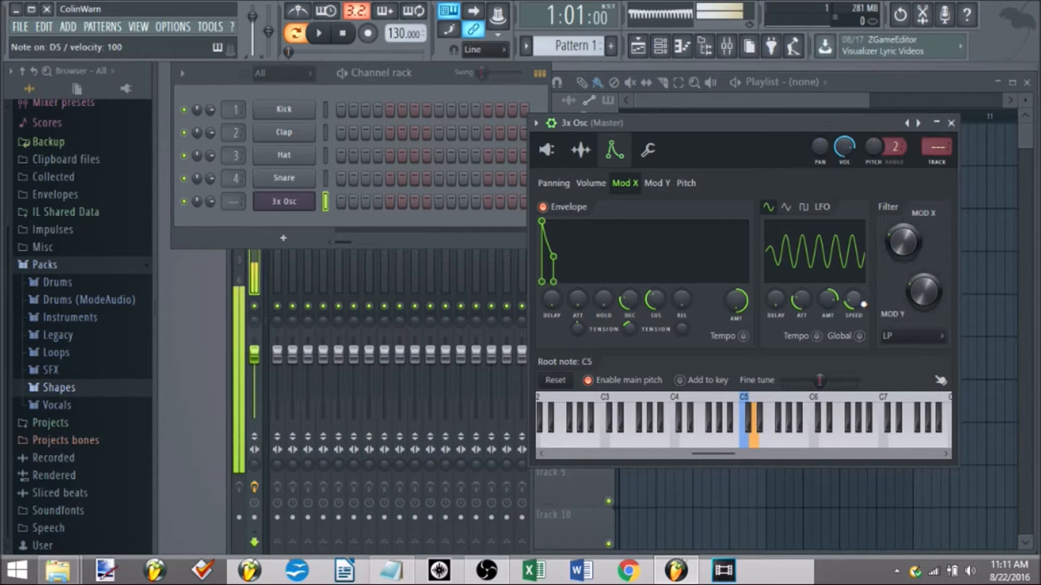
click(680, 431)
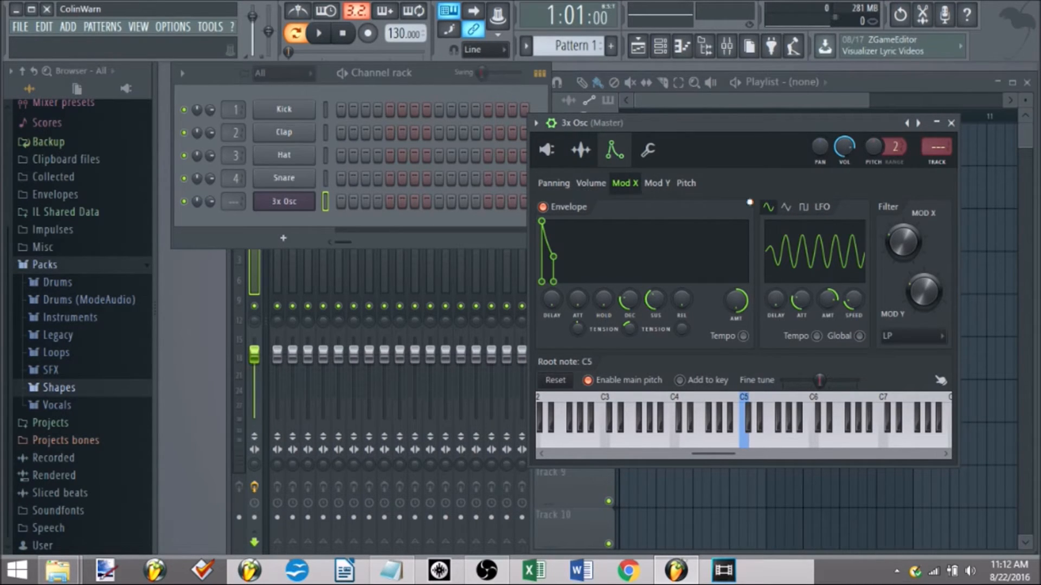
Step: Preview a note, switch the LFO from triangle to pulse, and open Mod Y
click(686, 431)
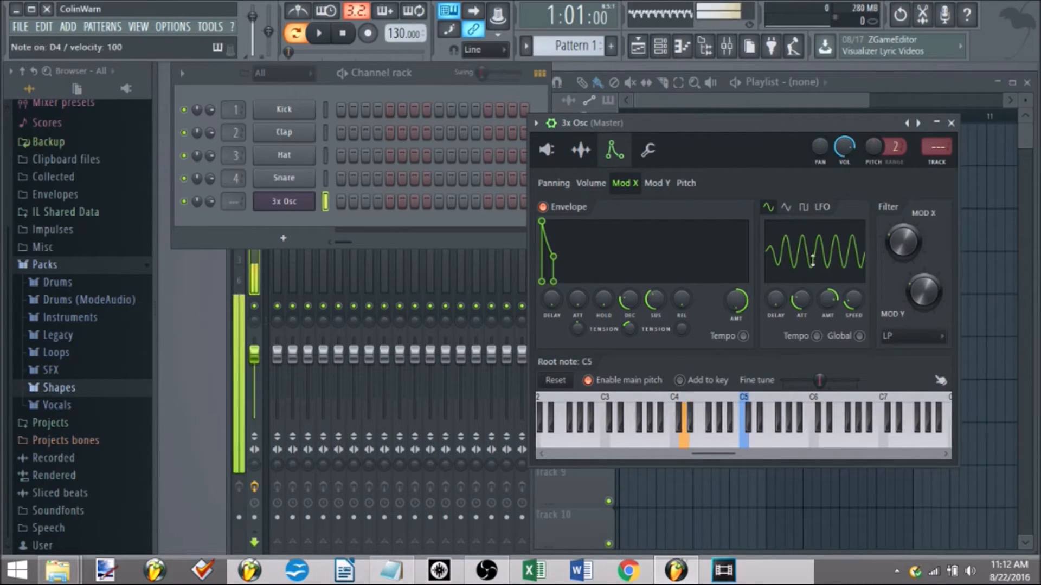
click(786, 206)
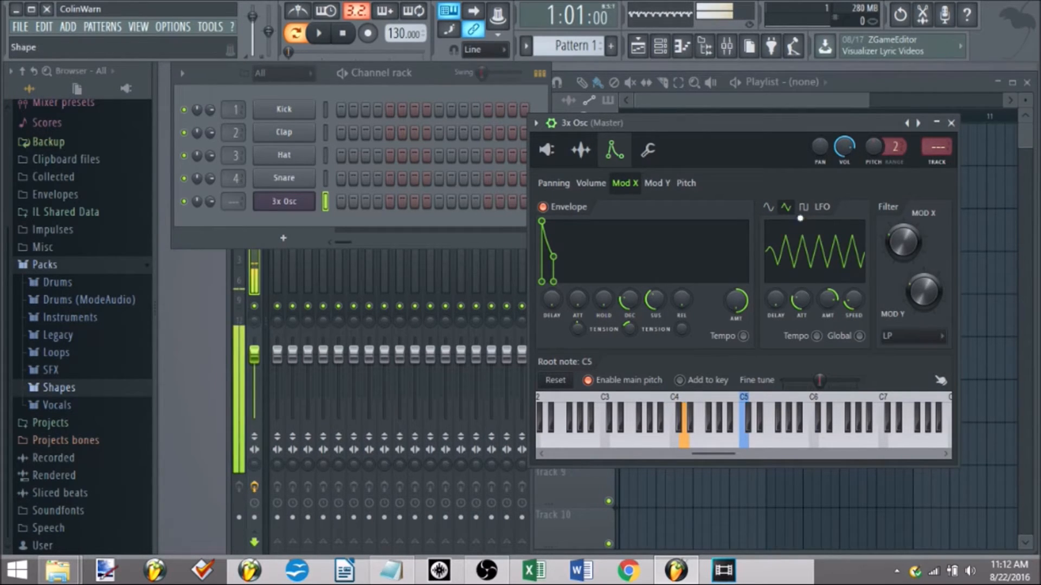
click(802, 207)
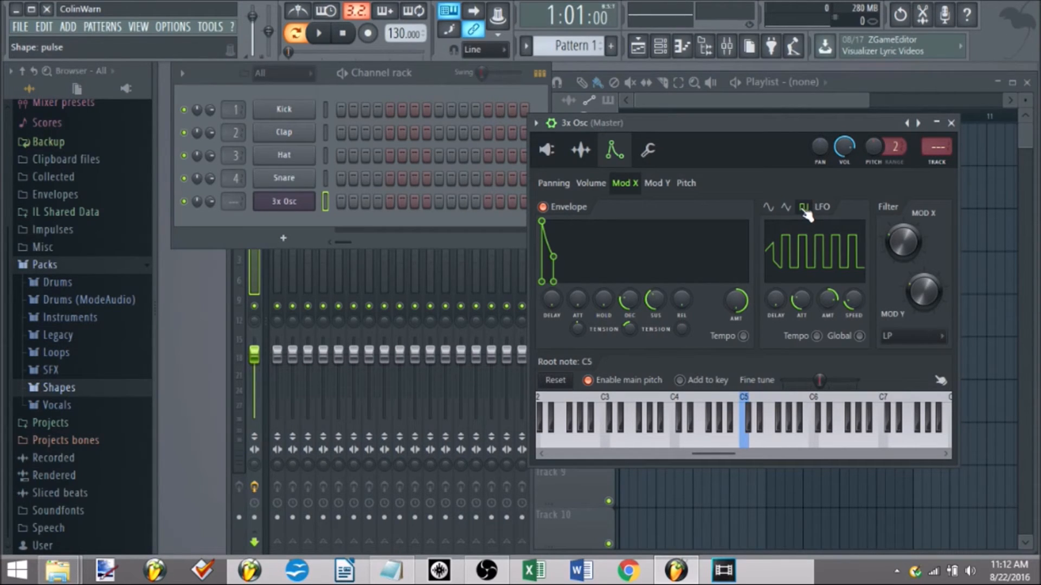
click(656, 183)
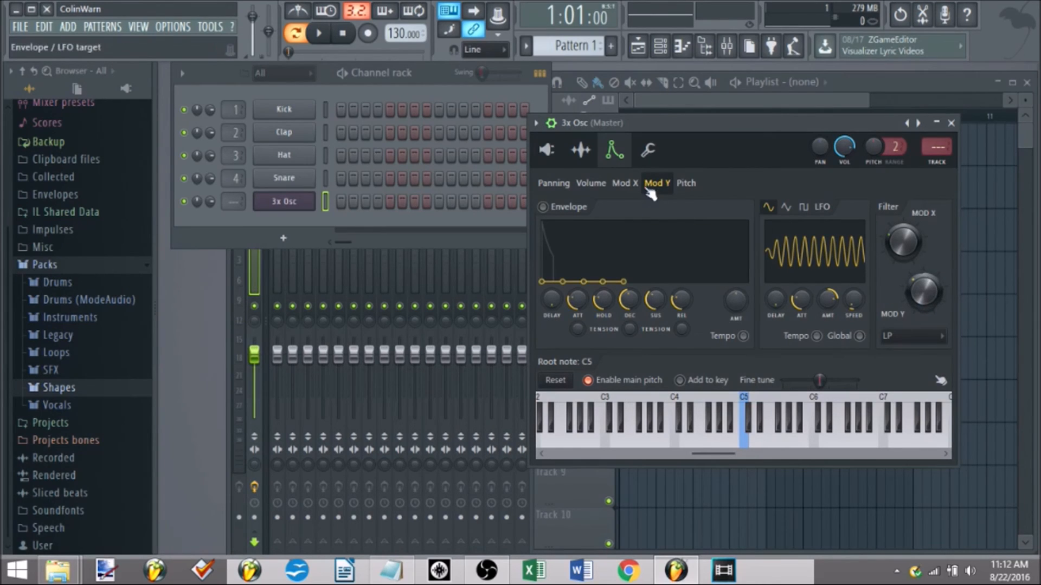
mouse_move(677, 199)
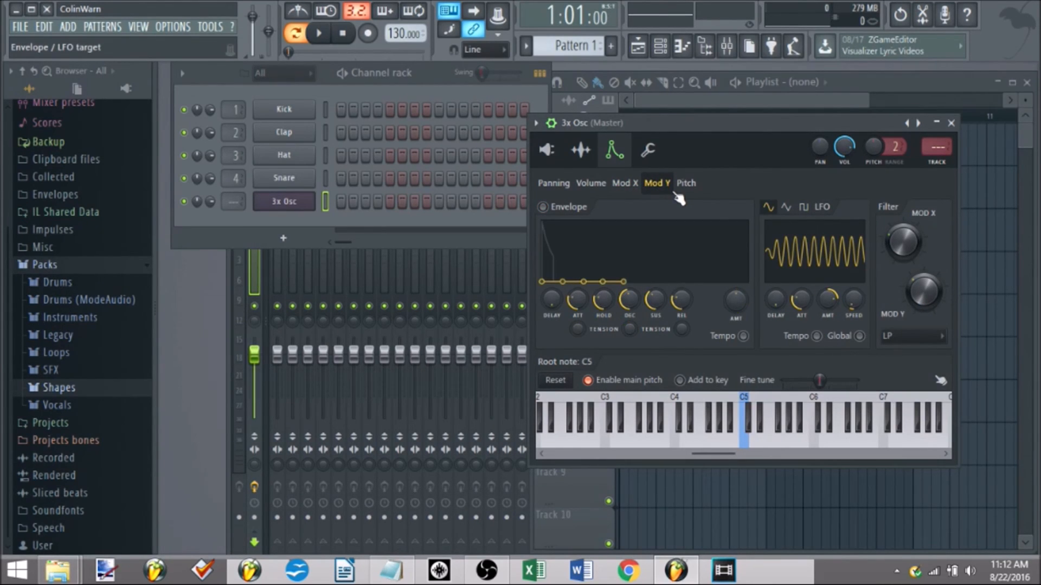